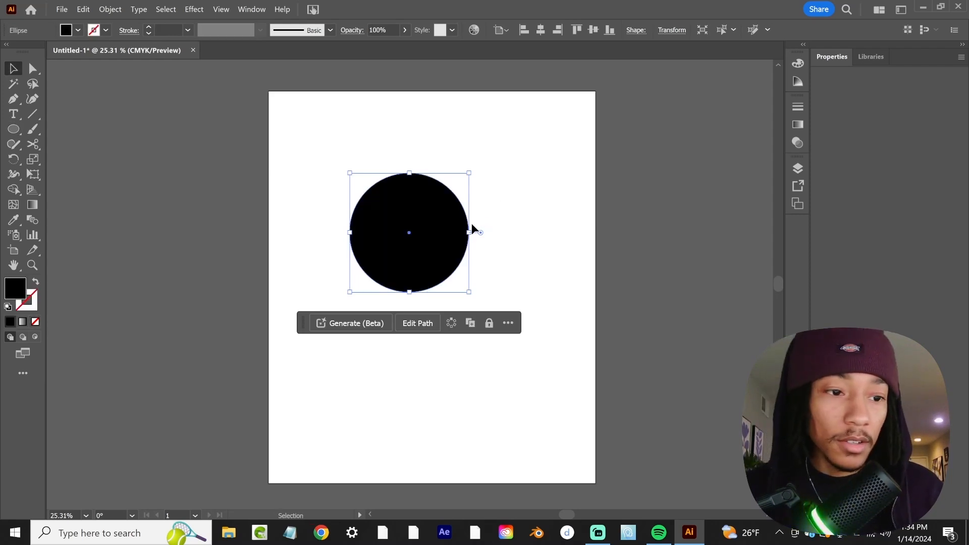
Step: Apply Pucker & Bloat at about -97% so the circle becomes a sharp four-point star
{"action": "left_click", "coordinate": [194, 9]}
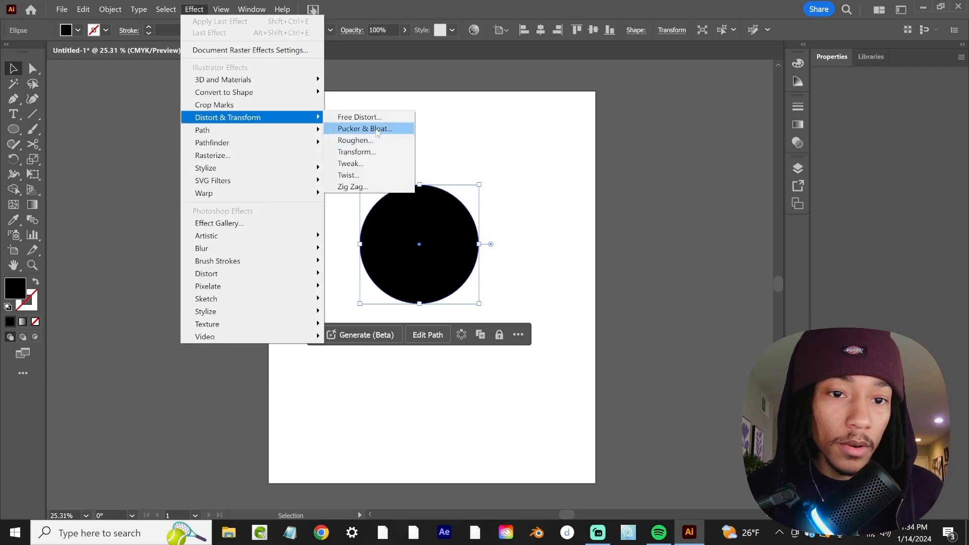
{"action": "left_click", "coordinate": [365, 129]}
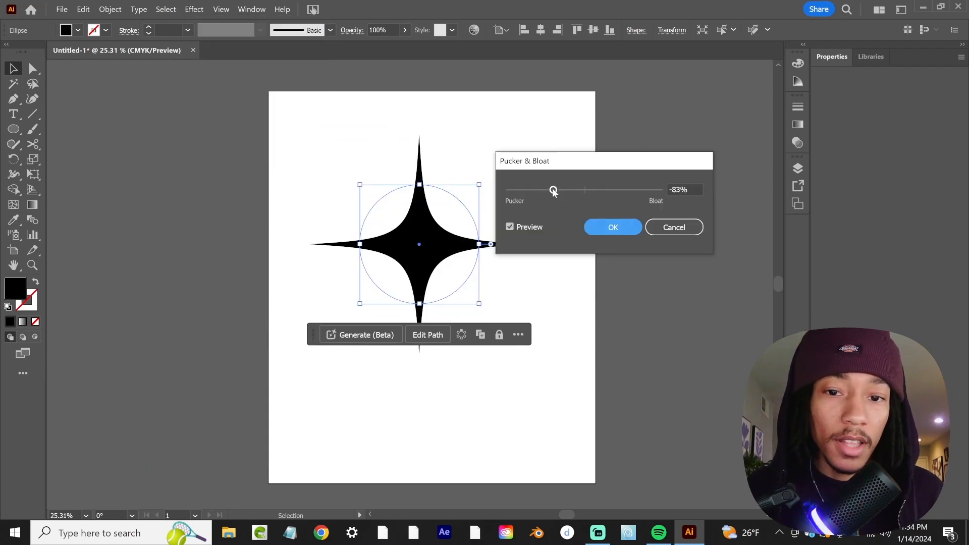
{"action": "left_click_drag", "start_coordinate": [553, 189], "coordinate": [546, 189]}
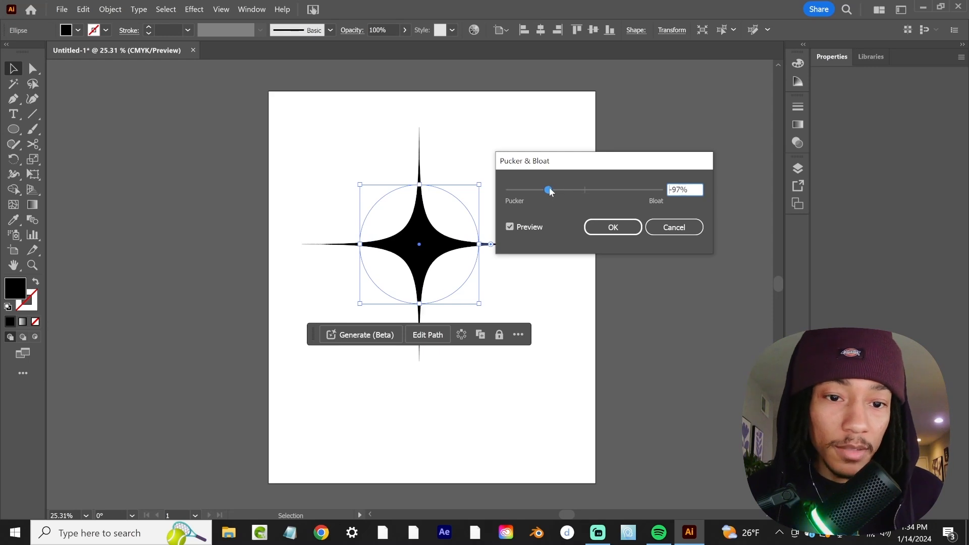
{"action": "left_click", "coordinate": [612, 227]}
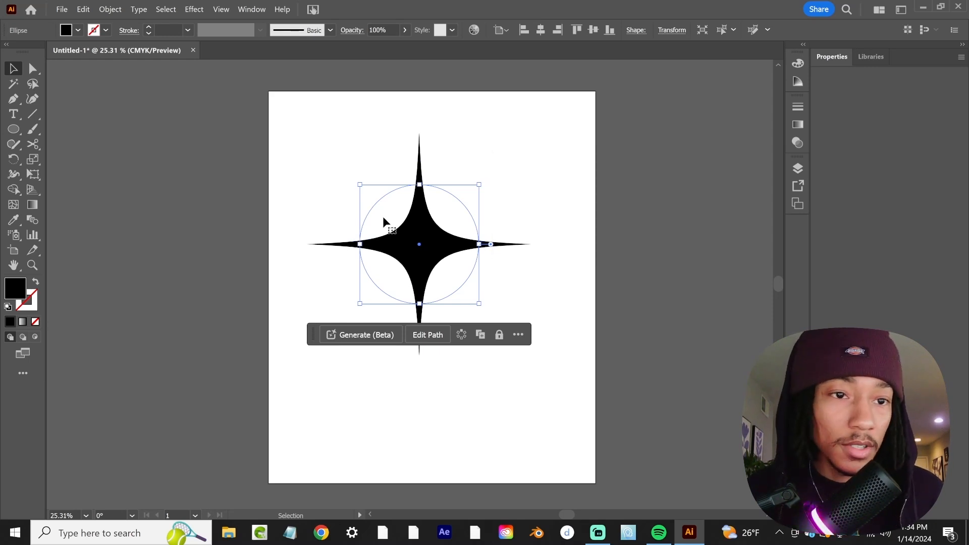
Step: Reselect the finished eight-point sparkle and drag it off the artboard to the upper left
{"action": "left_click", "coordinate": [110, 9]}
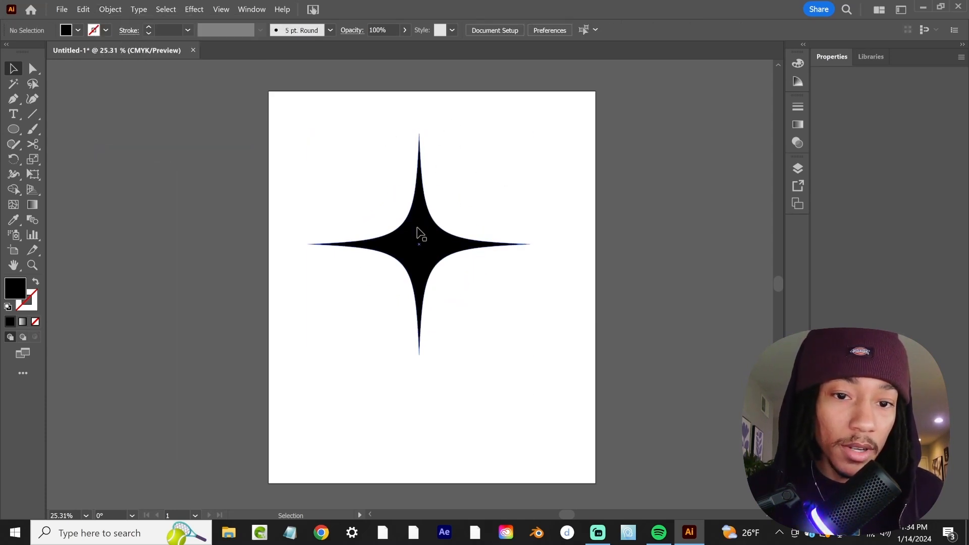
{"action": "left_click", "coordinate": [419, 244]}
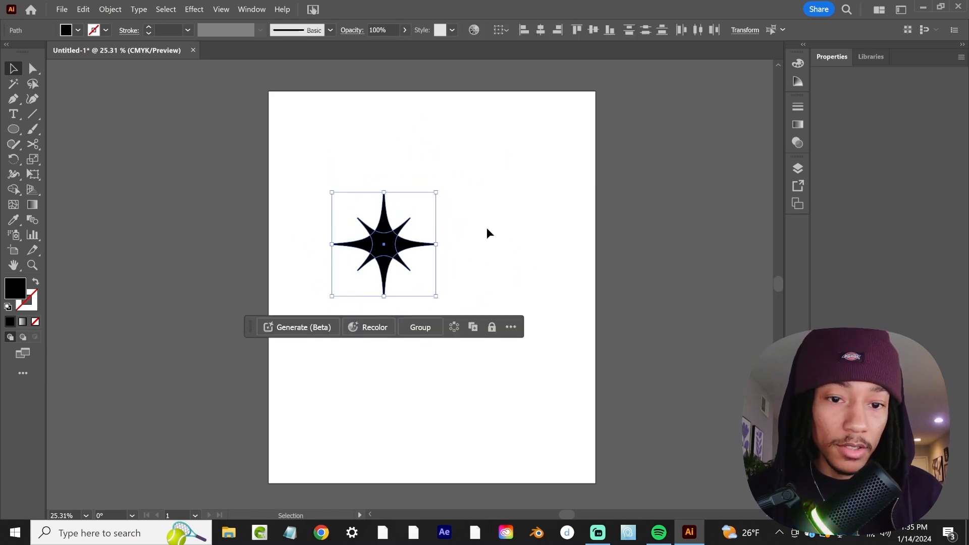
{"action": "left_click_drag", "start_coordinate": [383, 244], "coordinate": [188, 142]}
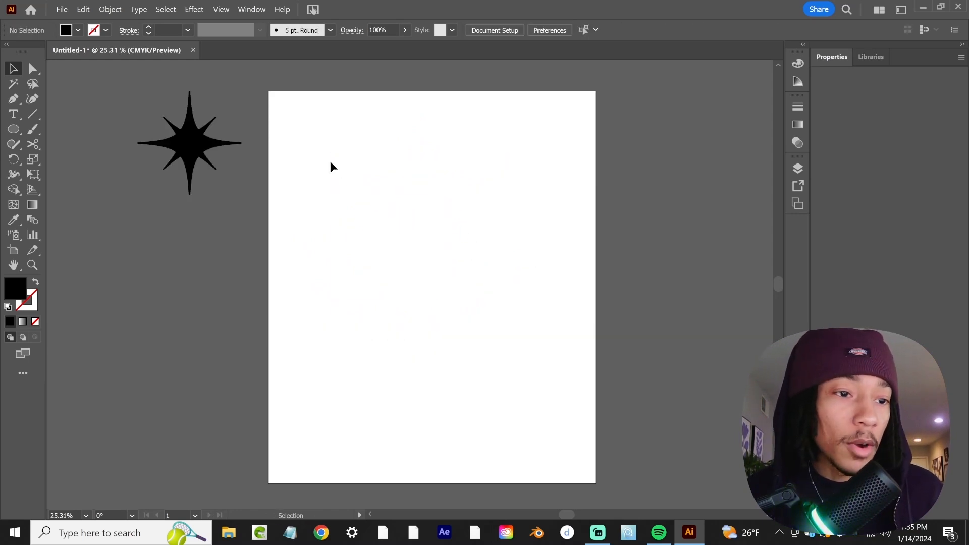
Step: With the Star tool, drag out a thin-spiked four-point star near the top centre of the artboard
{"action": "left_click", "coordinate": [13, 129]}
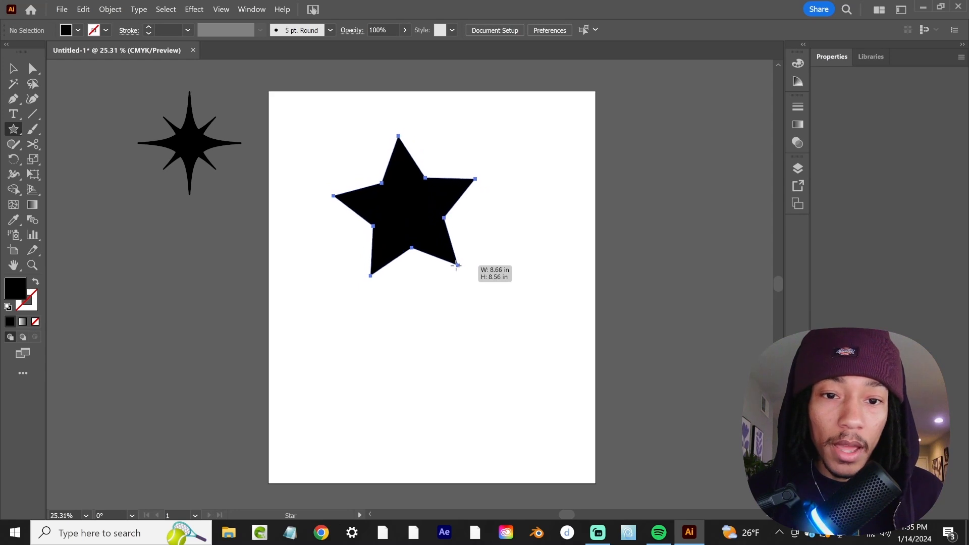
{"action": "left_click_drag", "start_coordinate": [456, 267], "coordinate": [448, 278]}
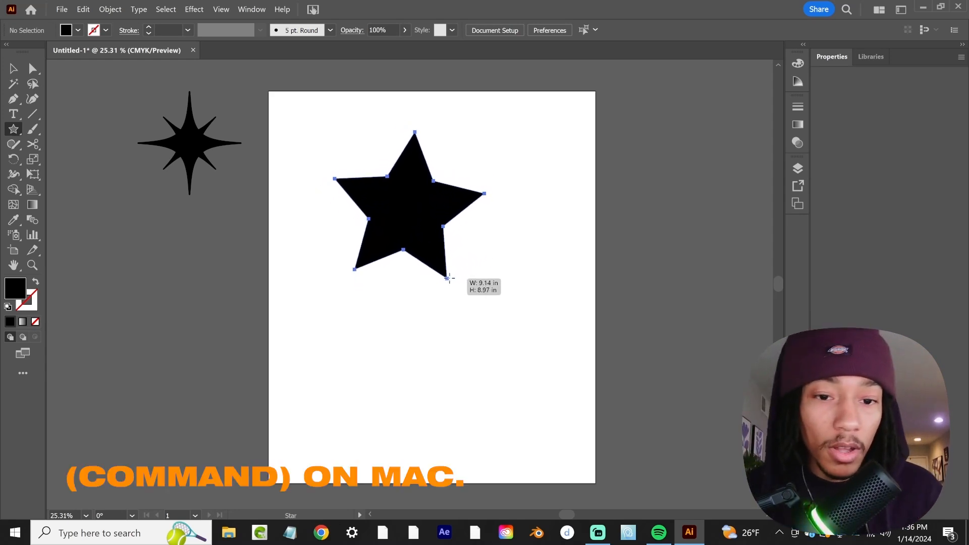
{"action": "left_click_drag", "start_coordinate": [451, 278], "coordinate": [467, 277]}
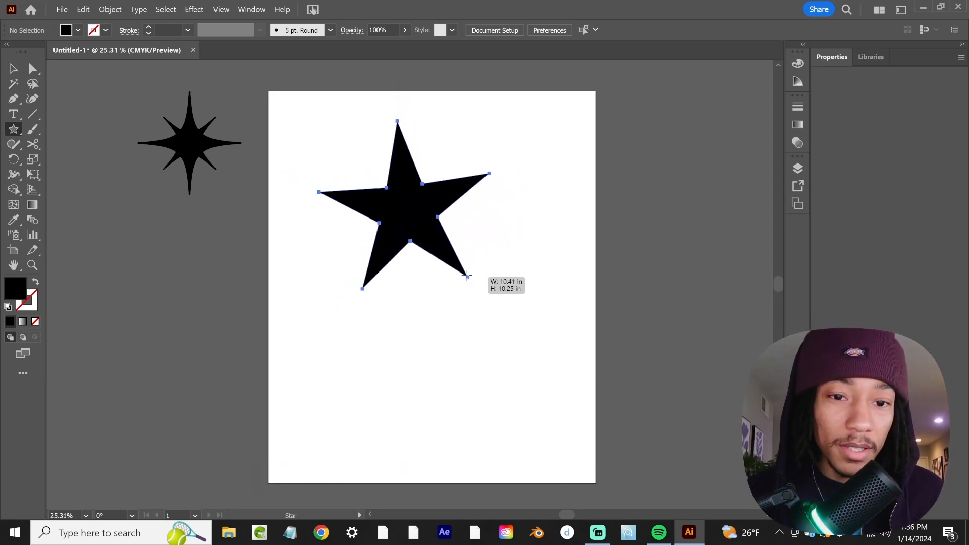
{"action": "left_click_drag", "start_coordinate": [466, 276], "coordinate": [481, 323]}
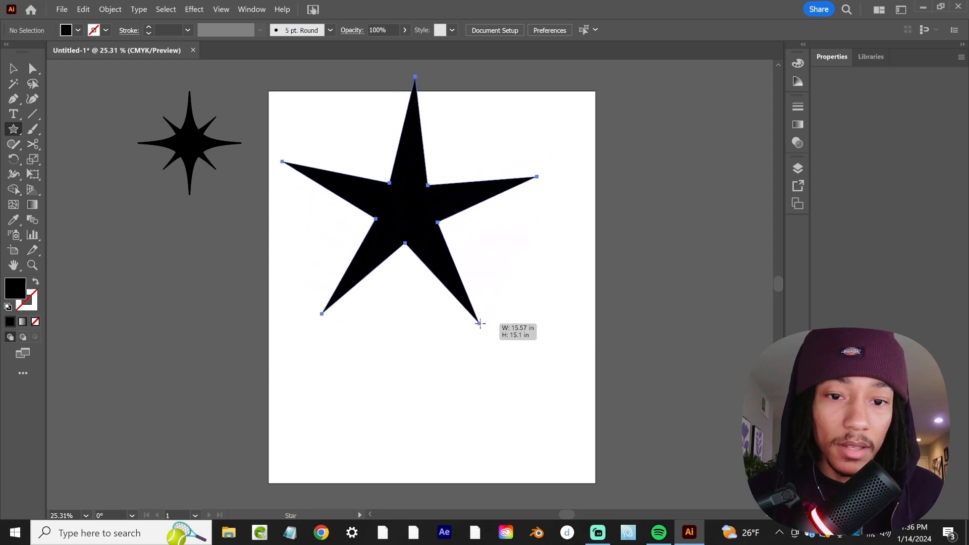
{"action": "left_click_drag", "start_coordinate": [481, 323], "coordinate": [515, 351]}
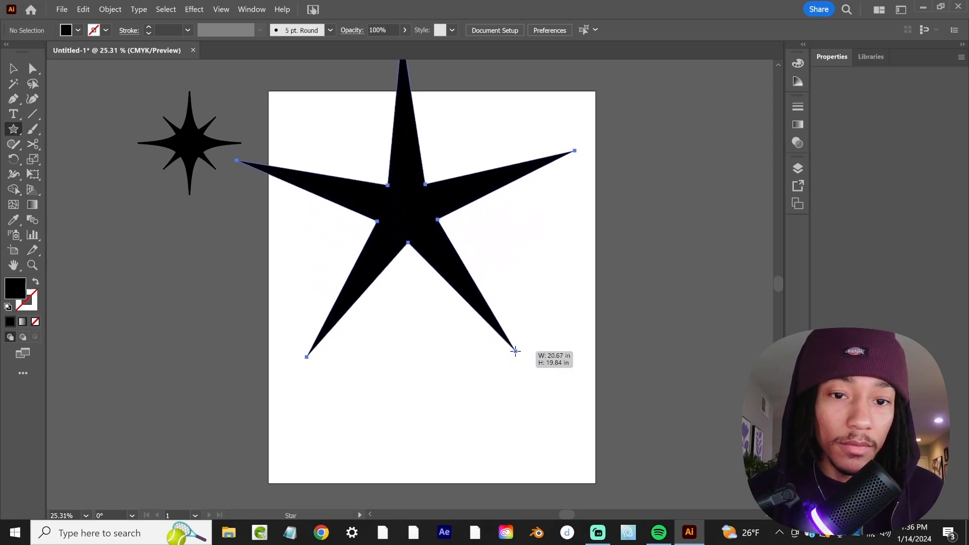
{"action": "left_click_drag", "start_coordinate": [515, 351], "coordinate": [521, 369]}
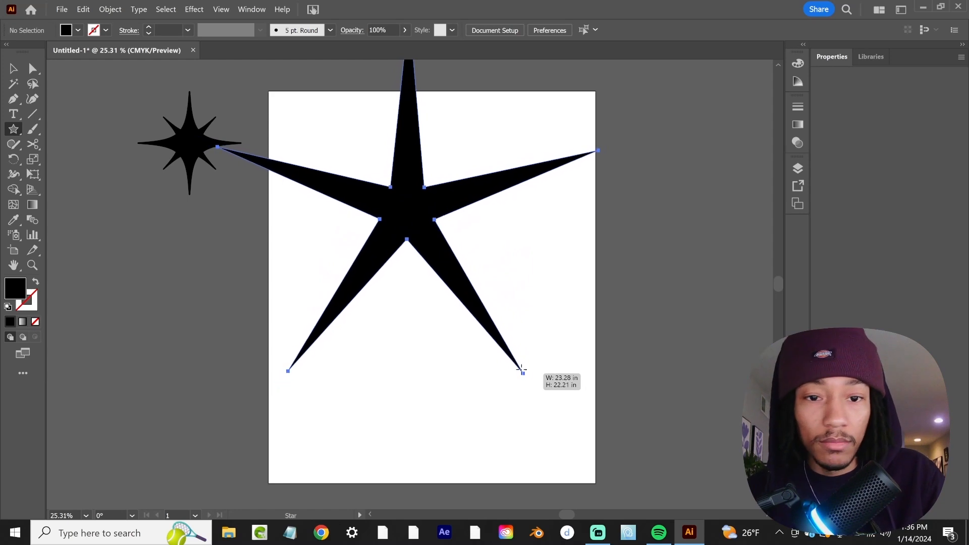
{"action": "left_click_drag", "start_coordinate": [522, 370], "coordinate": [475, 279]}
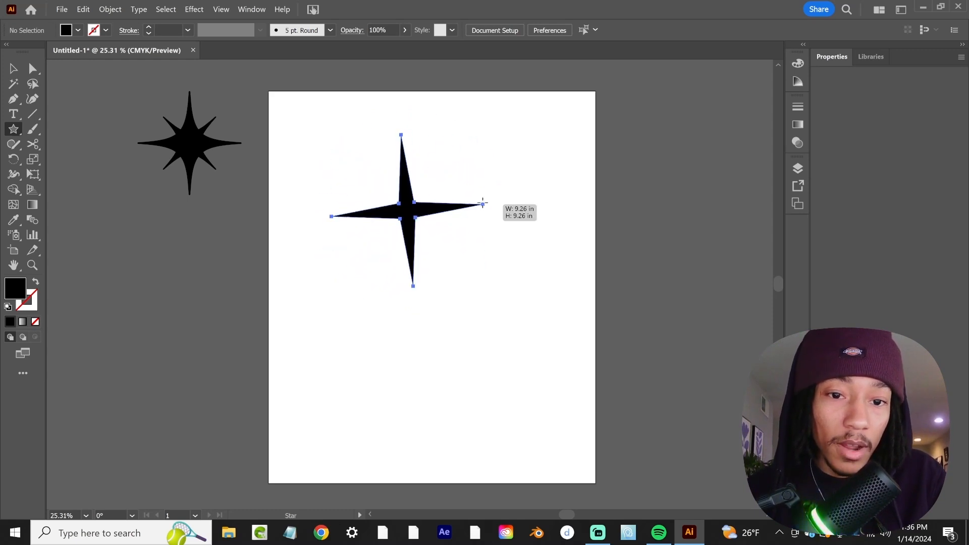
{"action": "left_click_drag", "start_coordinate": [482, 203], "coordinate": [492, 211]}
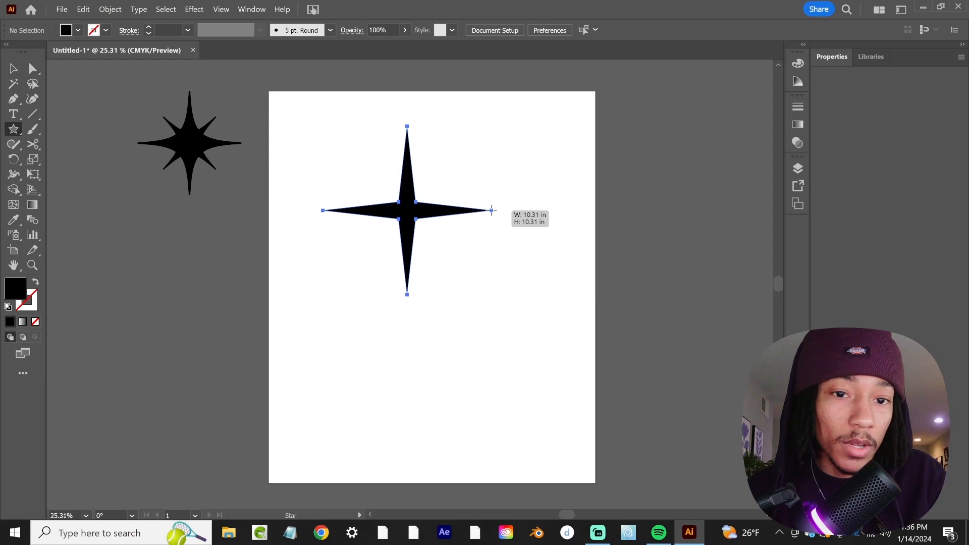
Step: Select the star and rotate its pasted copy 45° onto the diagonals
{"action": "left_click", "coordinate": [13, 68]}
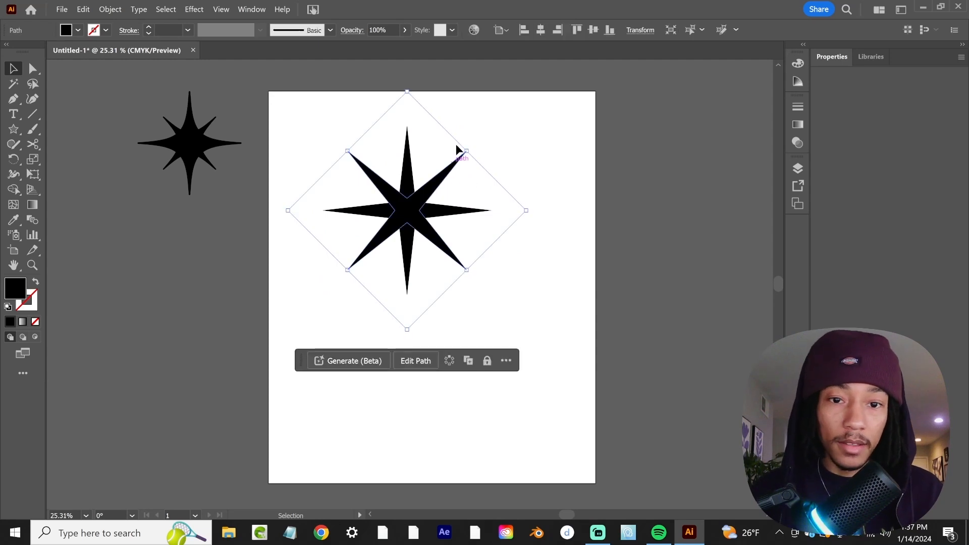
{"action": "left_click_drag", "start_coordinate": [464, 150], "coordinate": [457, 161]}
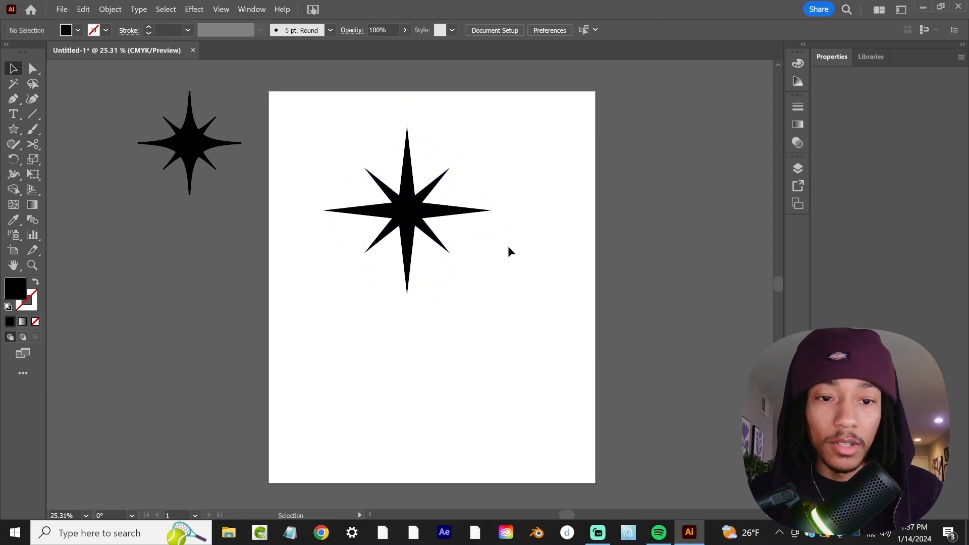
{"action": "left_click", "coordinate": [32, 68]}
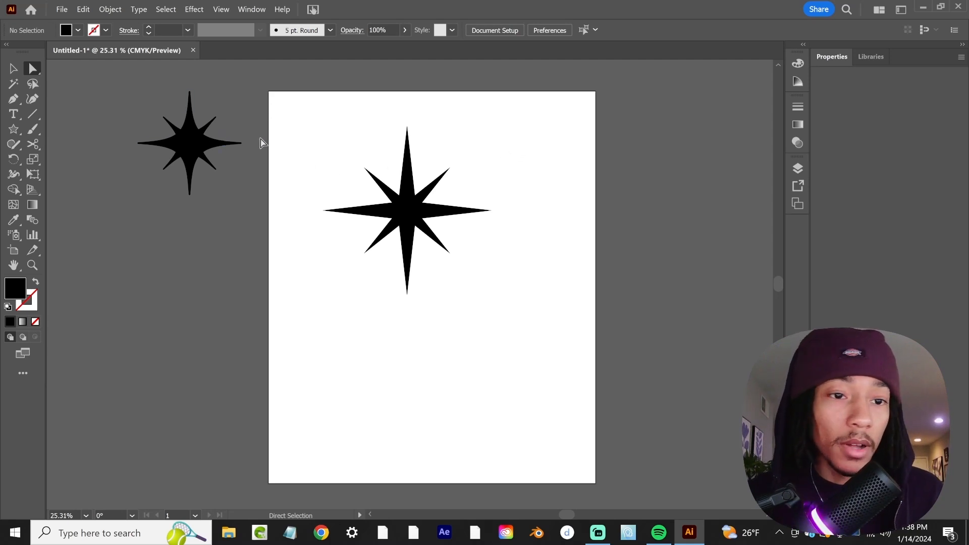
{"action": "left_click", "coordinate": [9, 68]}
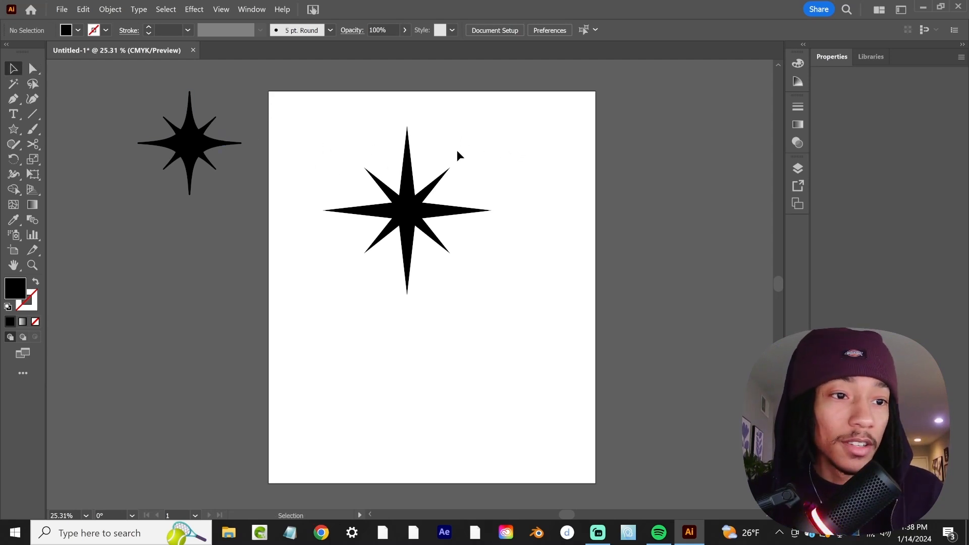
{"action": "mouse_move", "coordinate": [462, 167]}
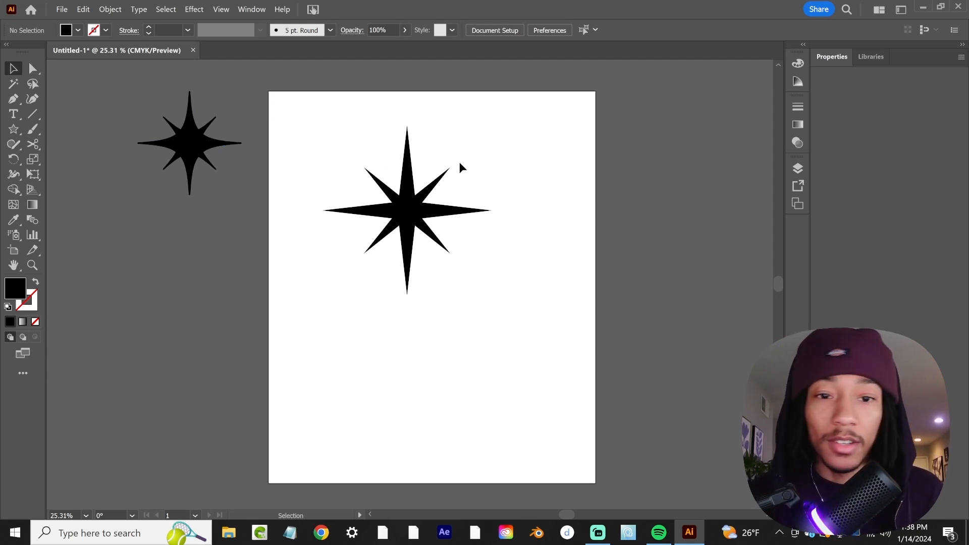
{"action": "mouse_move", "coordinate": [562, 125]}
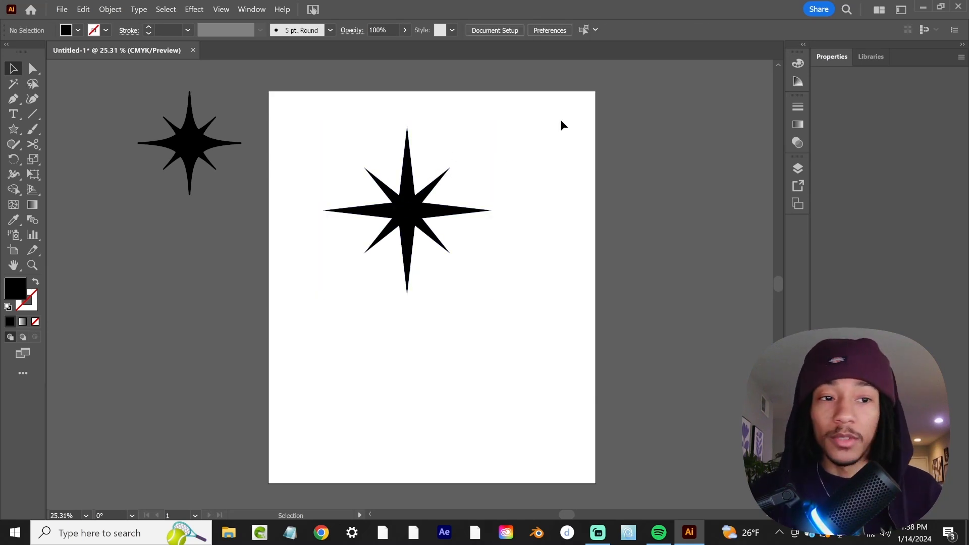
{"action": "mouse_move", "coordinate": [484, 145]}
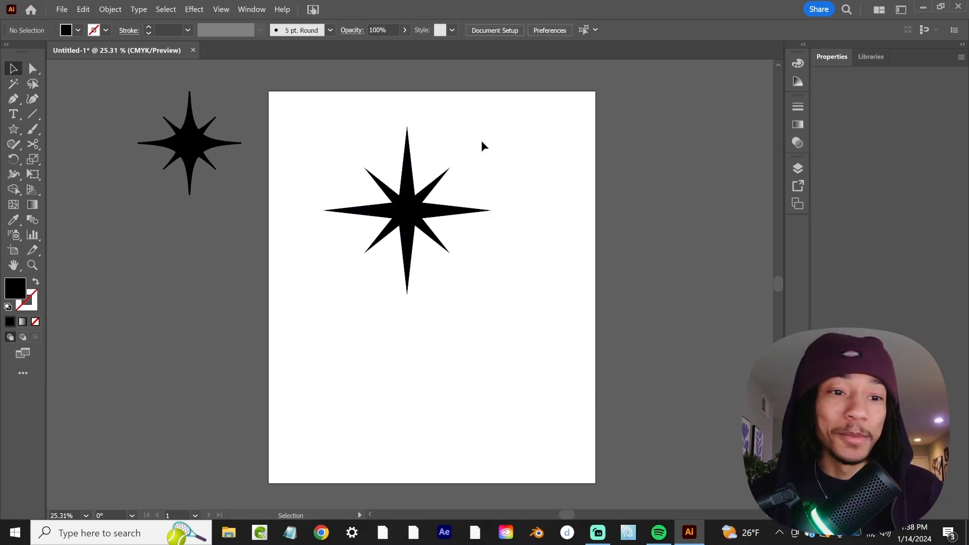
{"action": "mouse_move", "coordinate": [442, 160]}
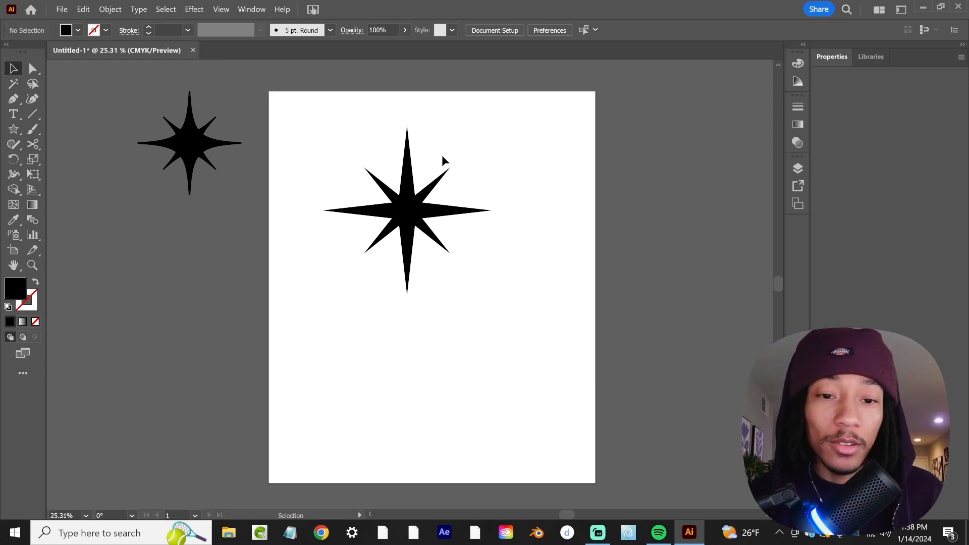
{"action": "mouse_move", "coordinate": [464, 150]}
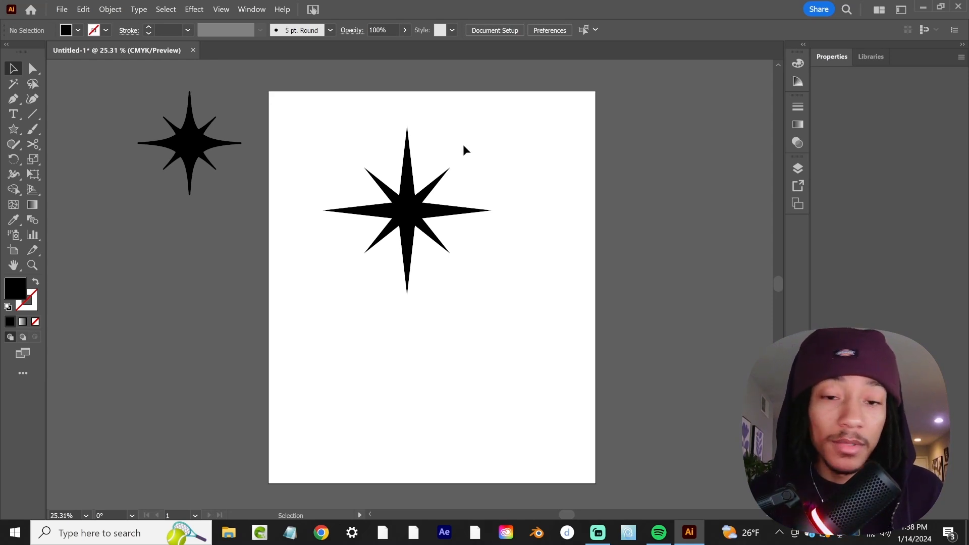
{"action": "mouse_move", "coordinate": [456, 155]}
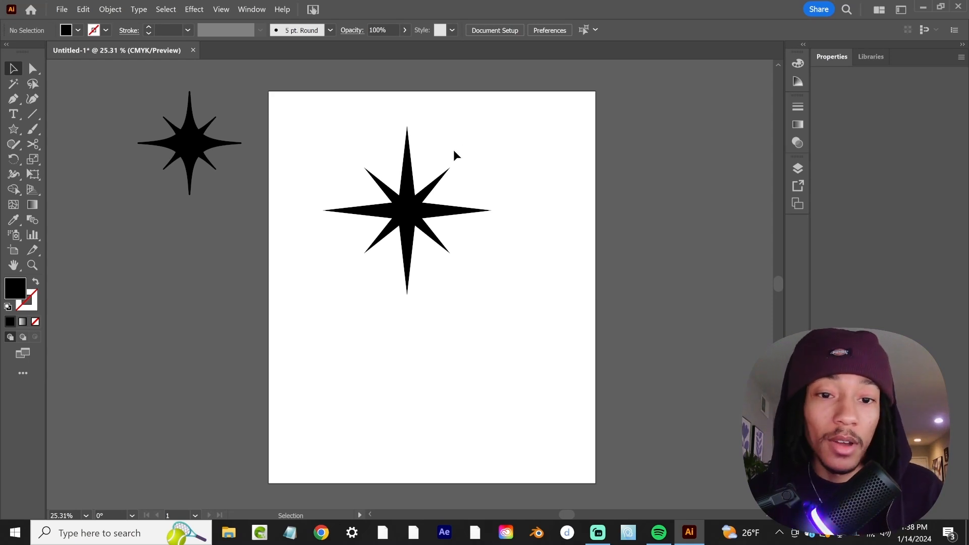
{"action": "mouse_move", "coordinate": [465, 159]}
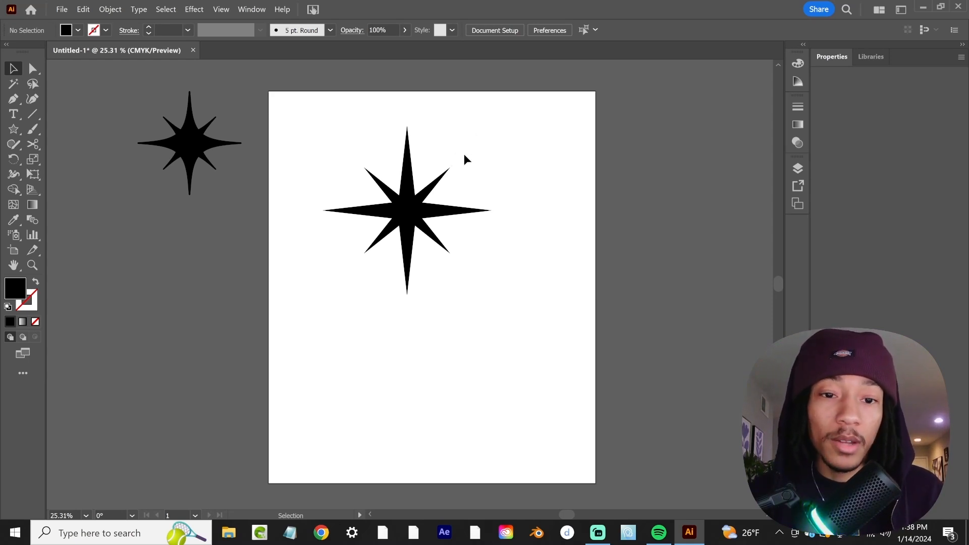